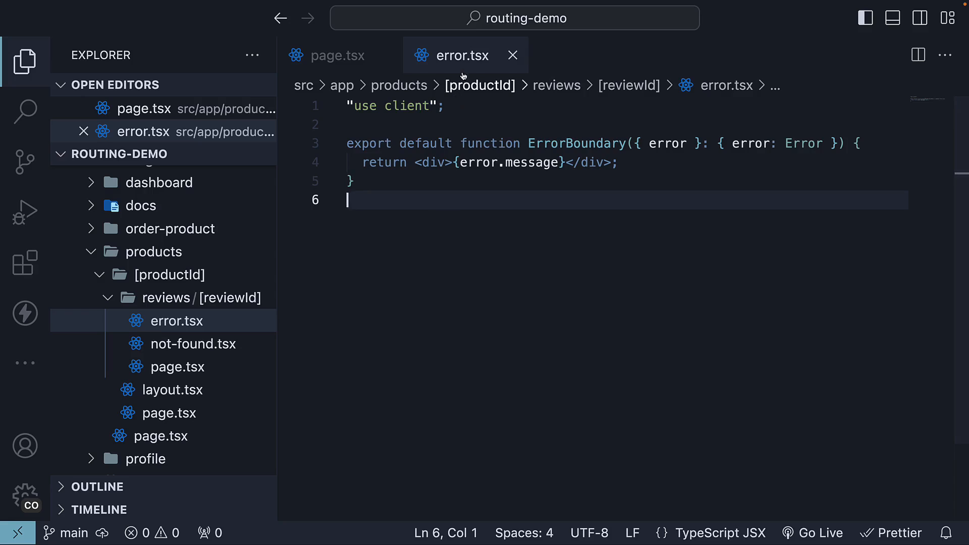
mouse_move(449, 247)
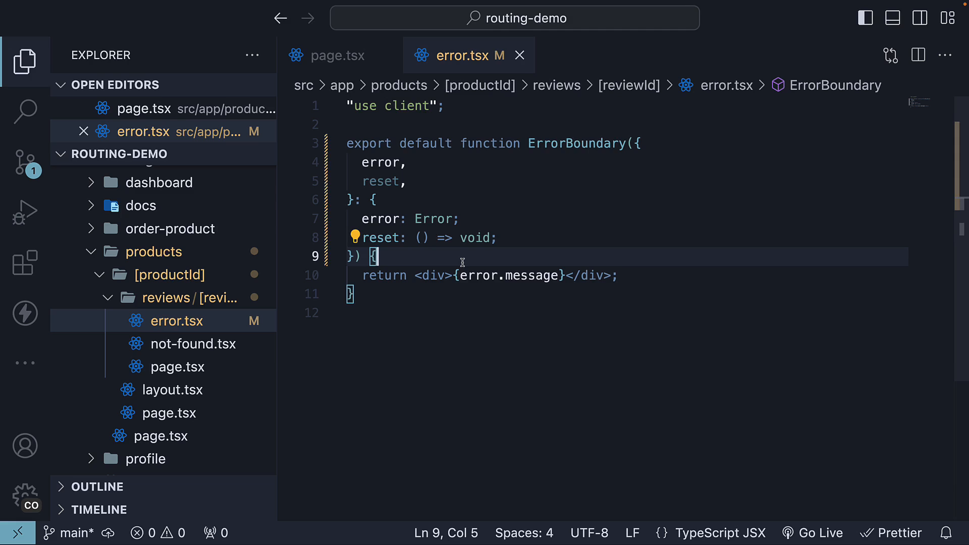
Add a <button onClick={reset}>Try again</button> after {error.message} in error.tsx.
left_click(337, 54)
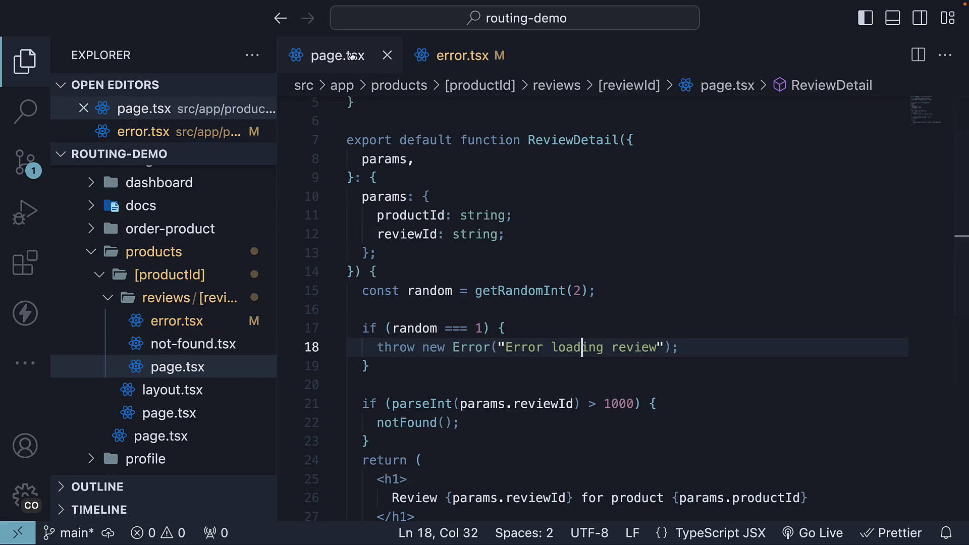
left_click(461, 54)
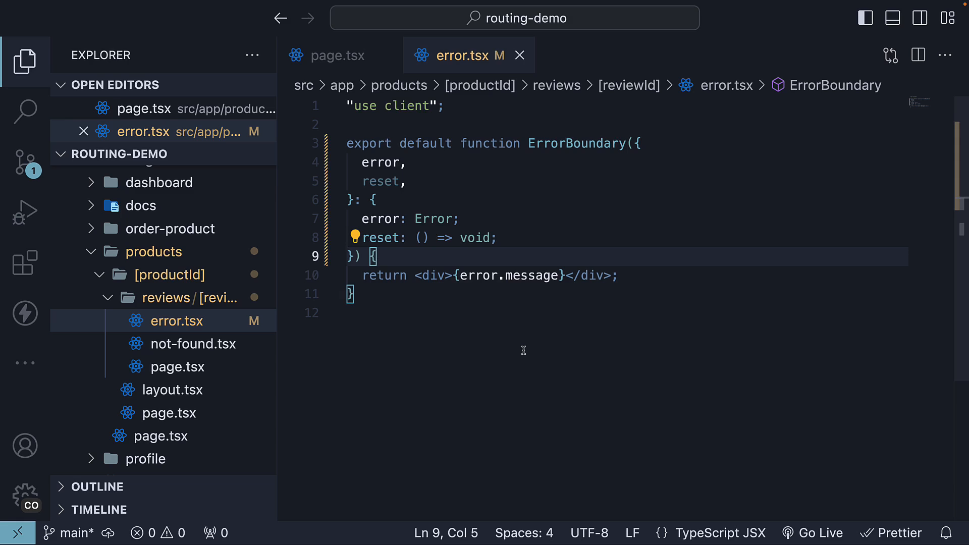
type("<button>Try a</button>")
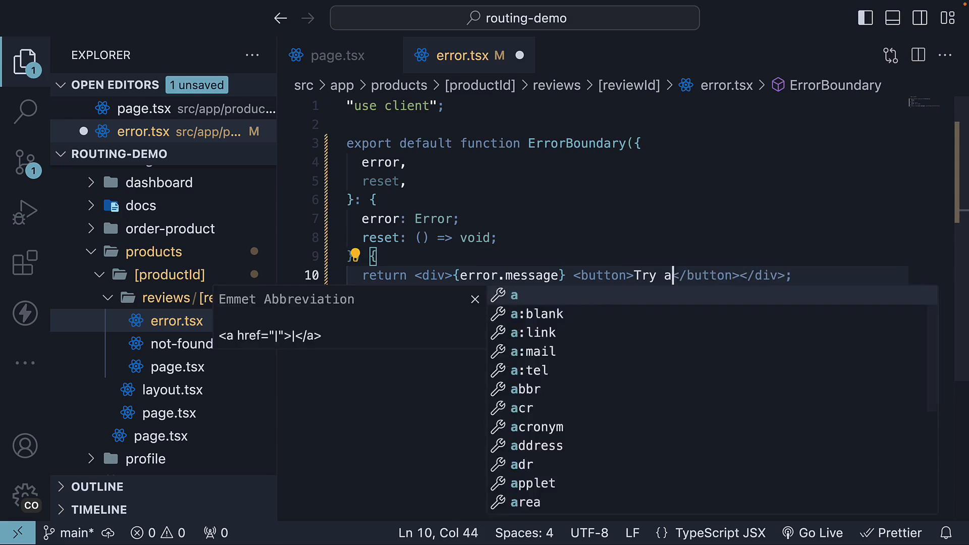
type("gain")
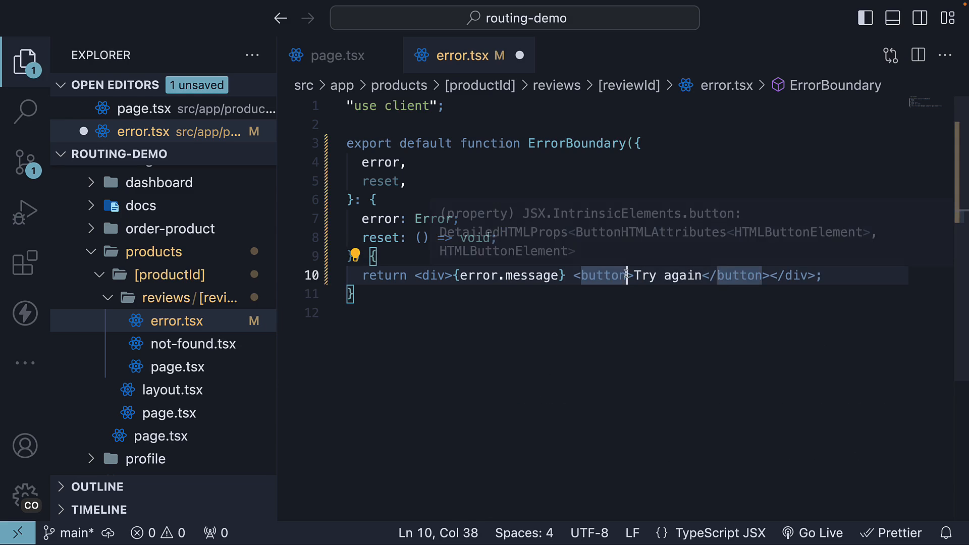
type("onClick={}")
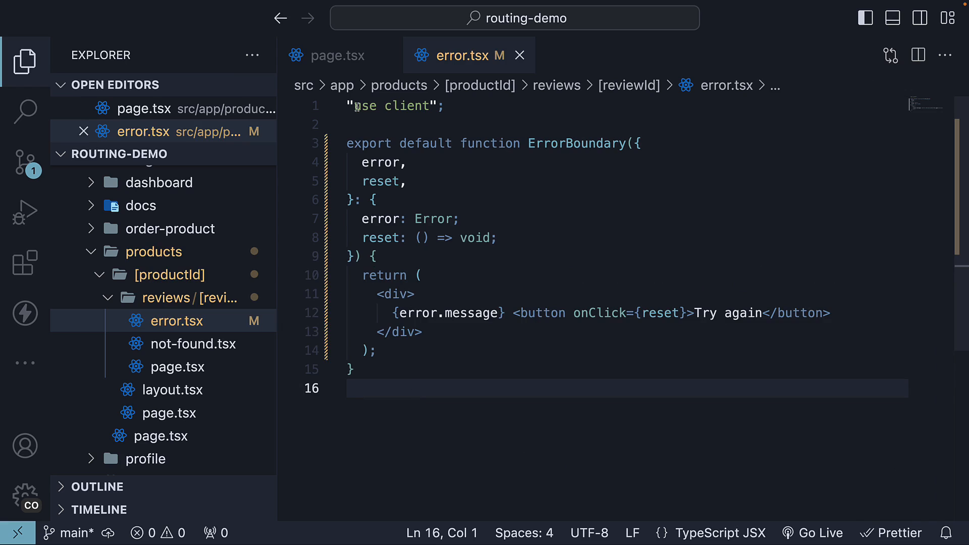
left_click(338, 54)
type("\"use ")
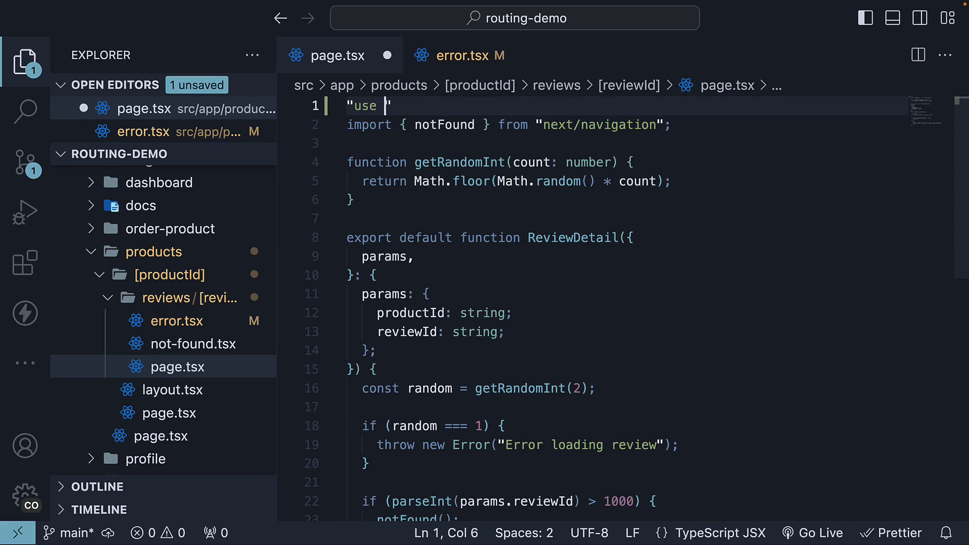
Add the "use client" directive on line 1 of the reviewId page.tsx and save.
type("client")
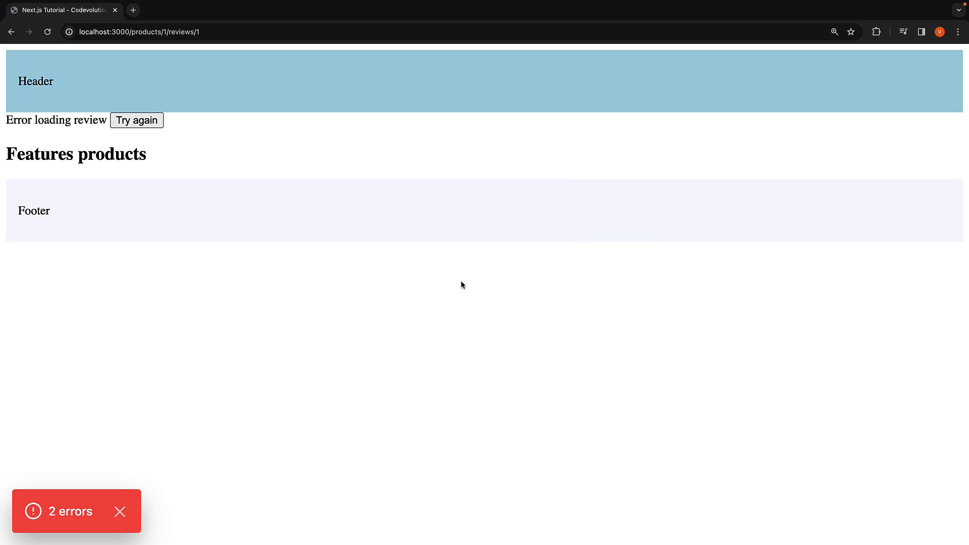
Hit Try again repeatedly until the page shows "Review 1 for product 1".
left_click(137, 120)
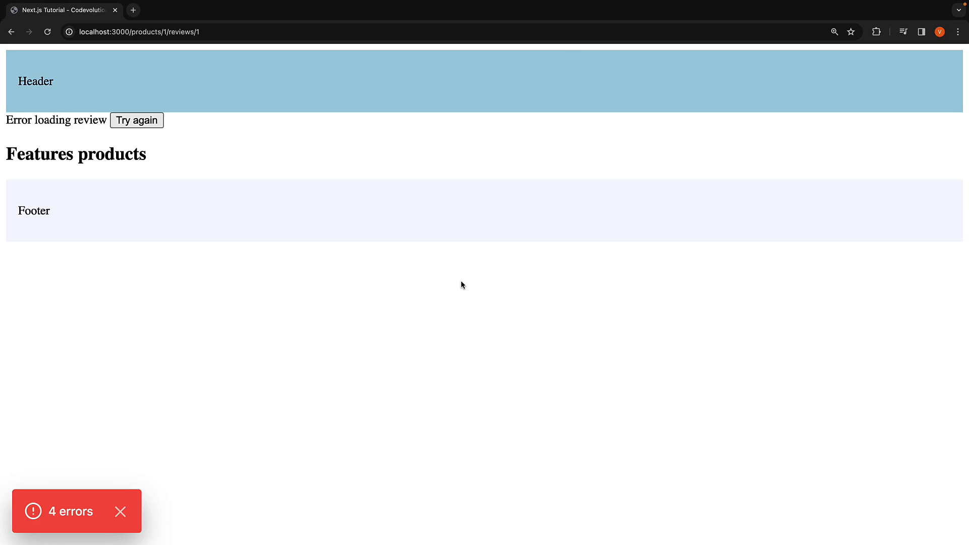
mouse_move(136, 120)
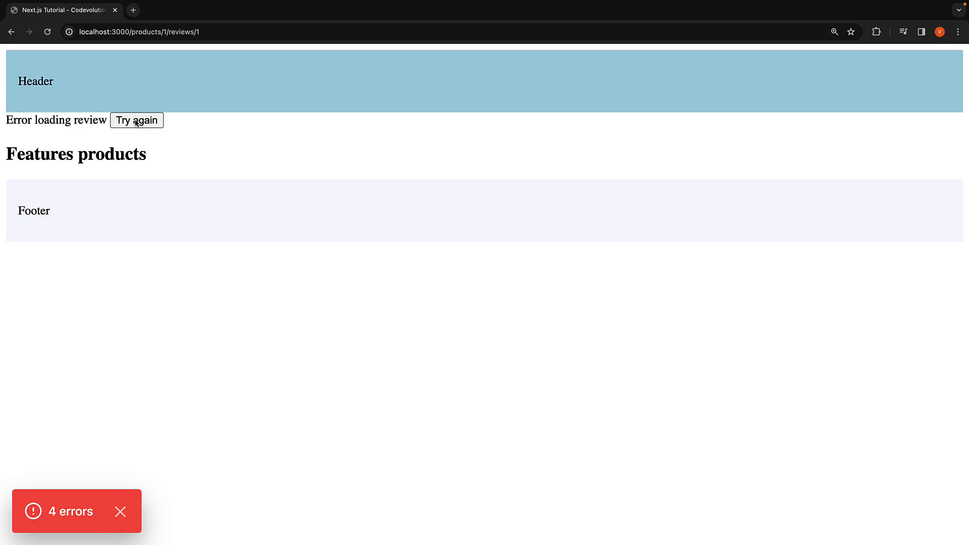
left_click(137, 121)
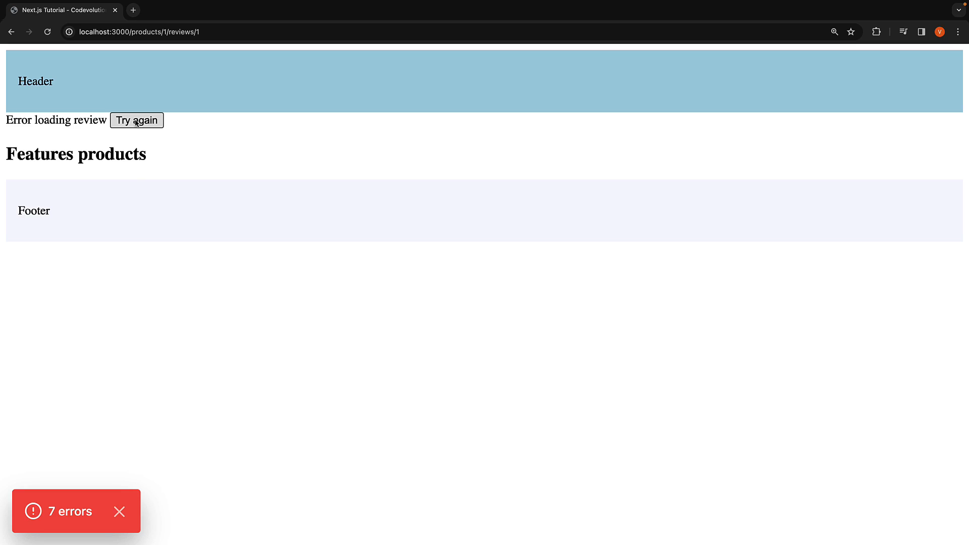
left_click(136, 121)
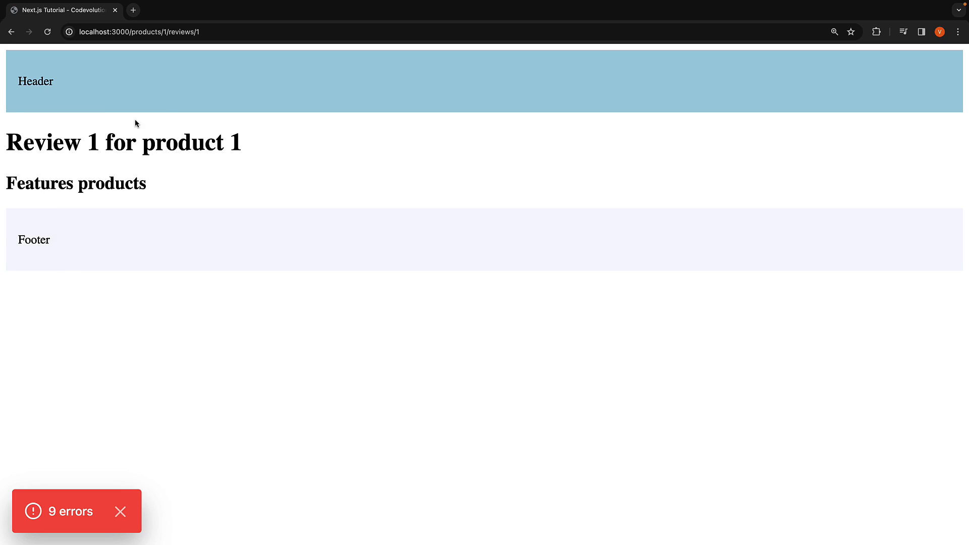
mouse_move(87, 460)
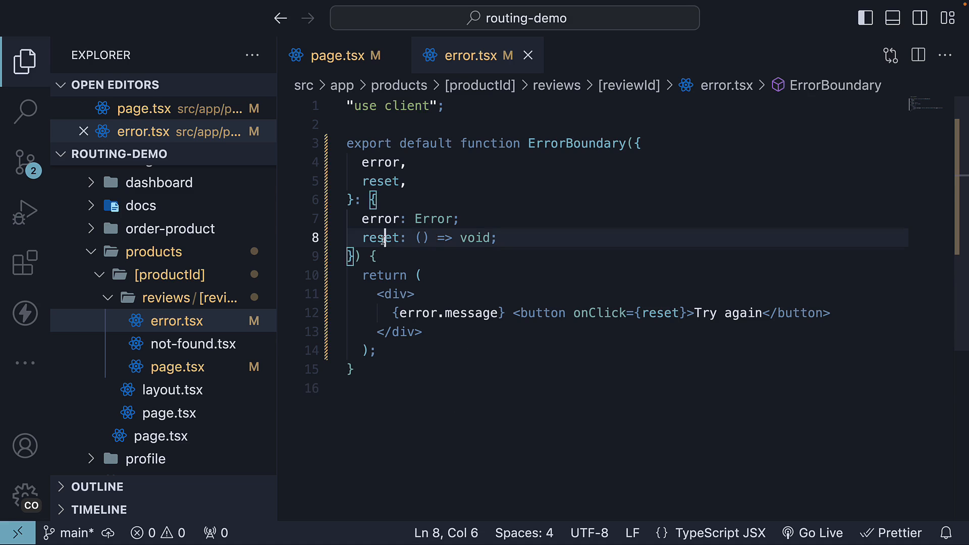
double_click(381, 238)
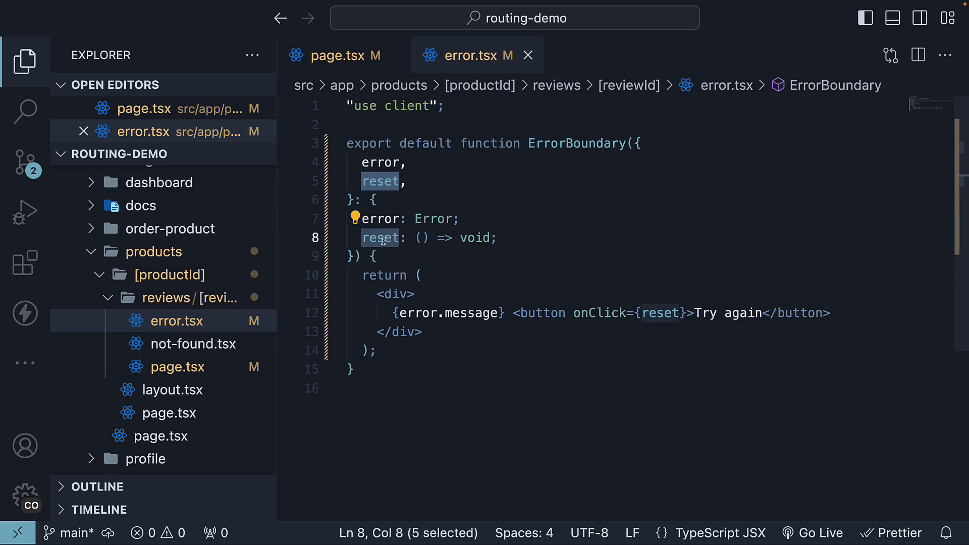
mouse_move(445, 332)
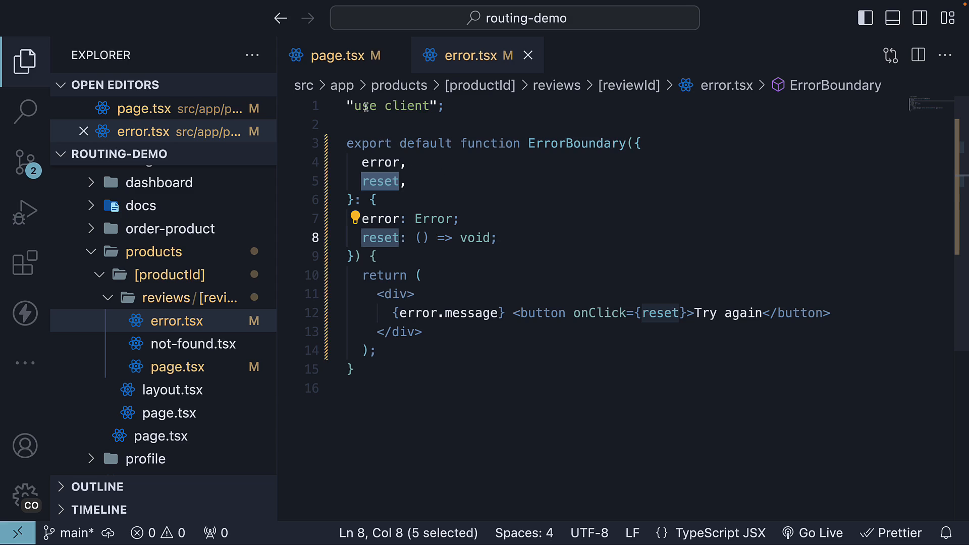
left_click(334, 55)
type("\"use client\";")
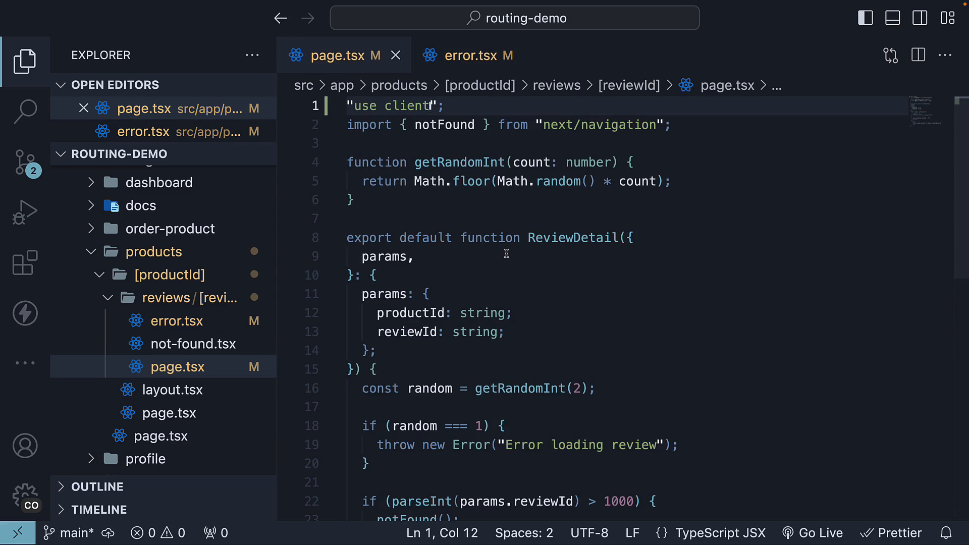
left_click(469, 55)
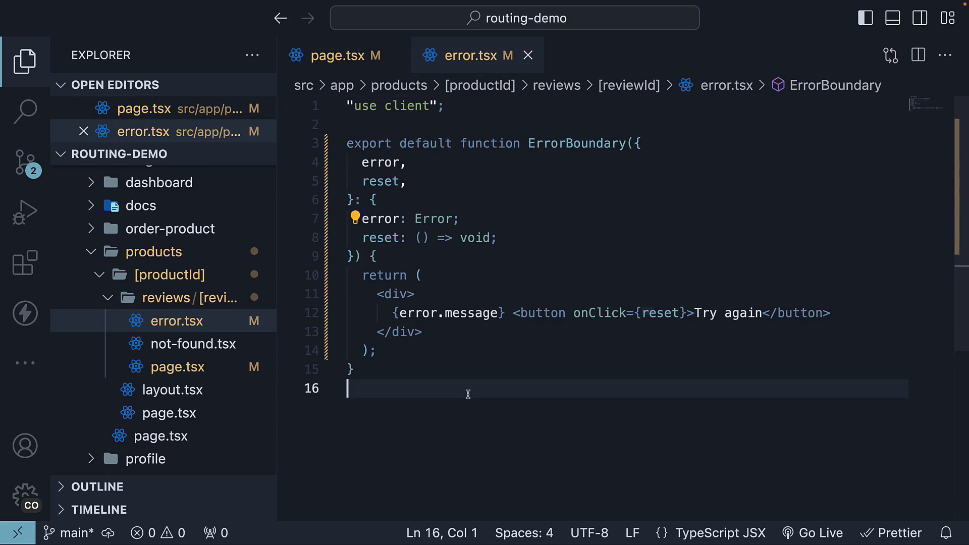